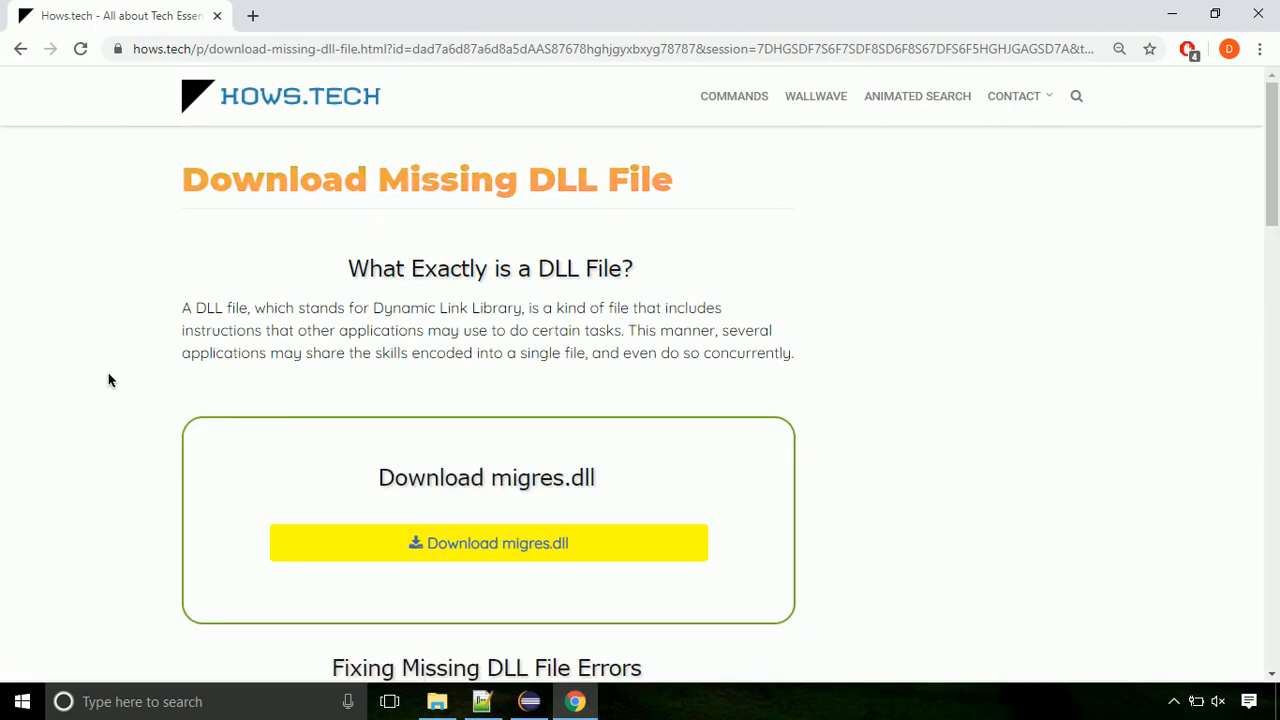
pyautogui.moveTo(488, 543)
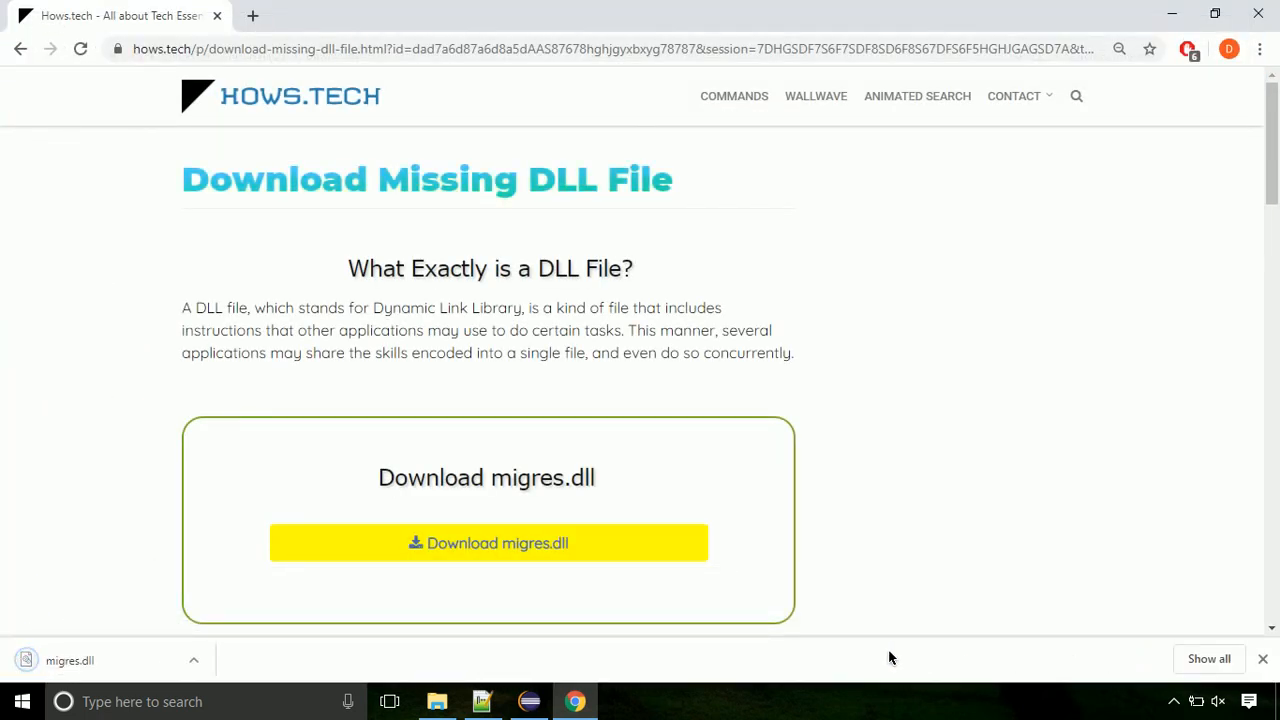
# Show the downloaded migres.dll in its Downloads folder from Chrome's download bar.
pyautogui.click(194, 659)
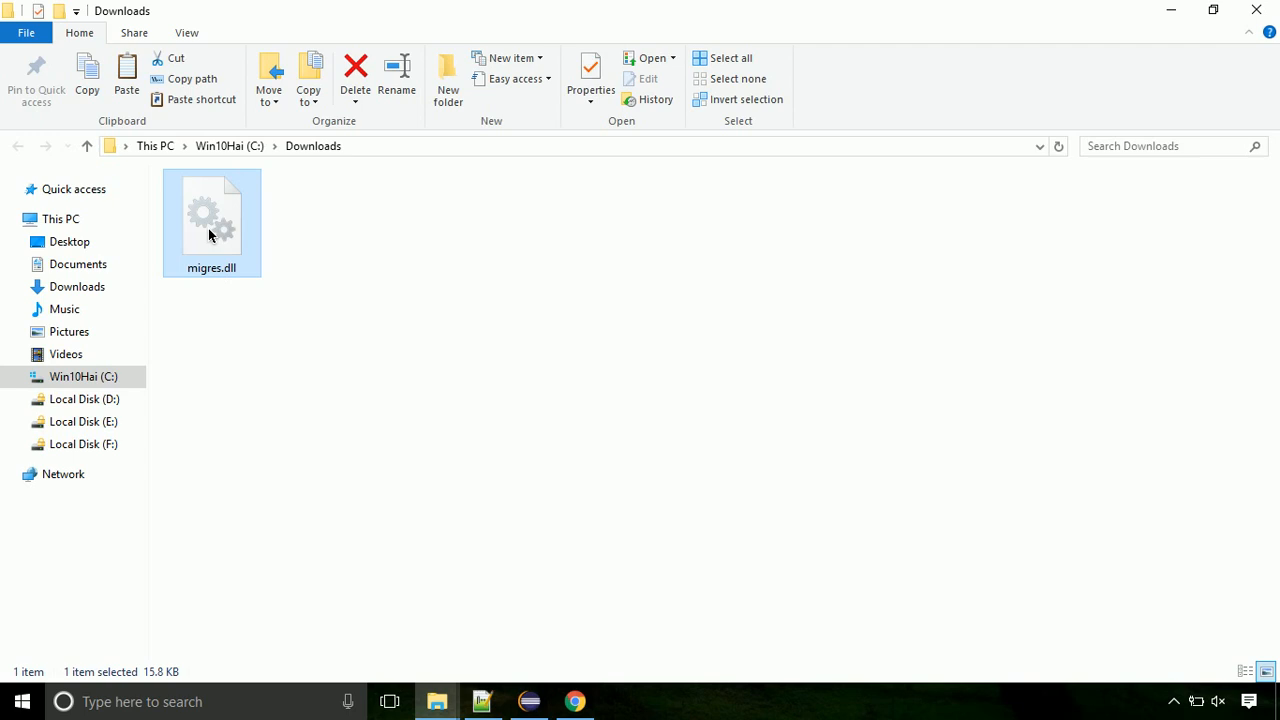
# Bring up the context menu for migres.dll in Downloads.
pyautogui.rightClick(211, 215)
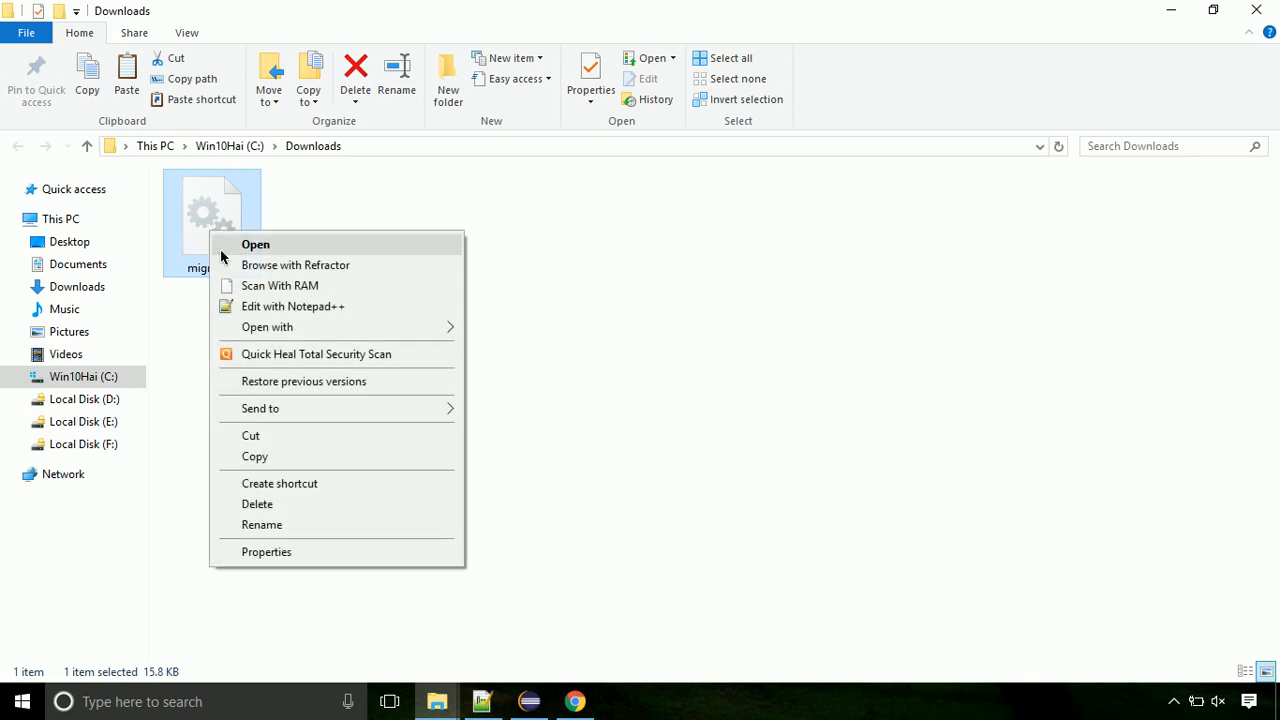
pyautogui.moveTo(333, 456)
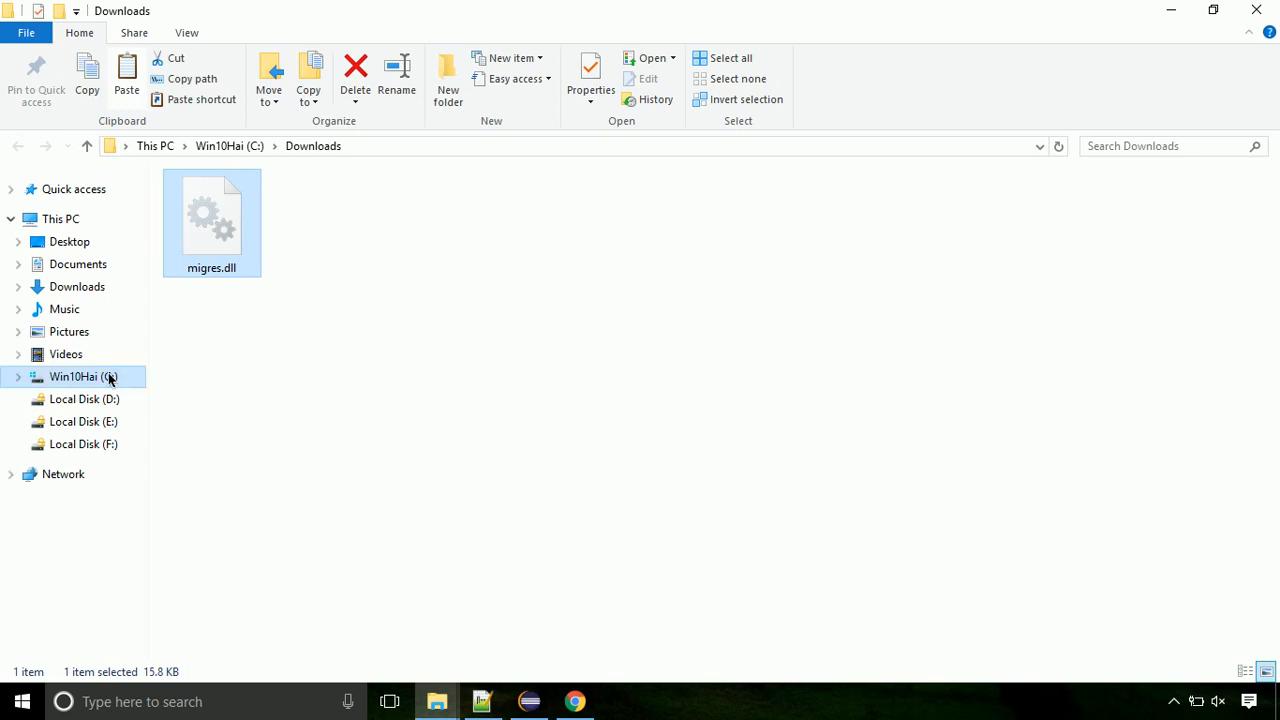
# Navigate from drive C: through the Windows folder into System32.
pyautogui.click(77, 376)
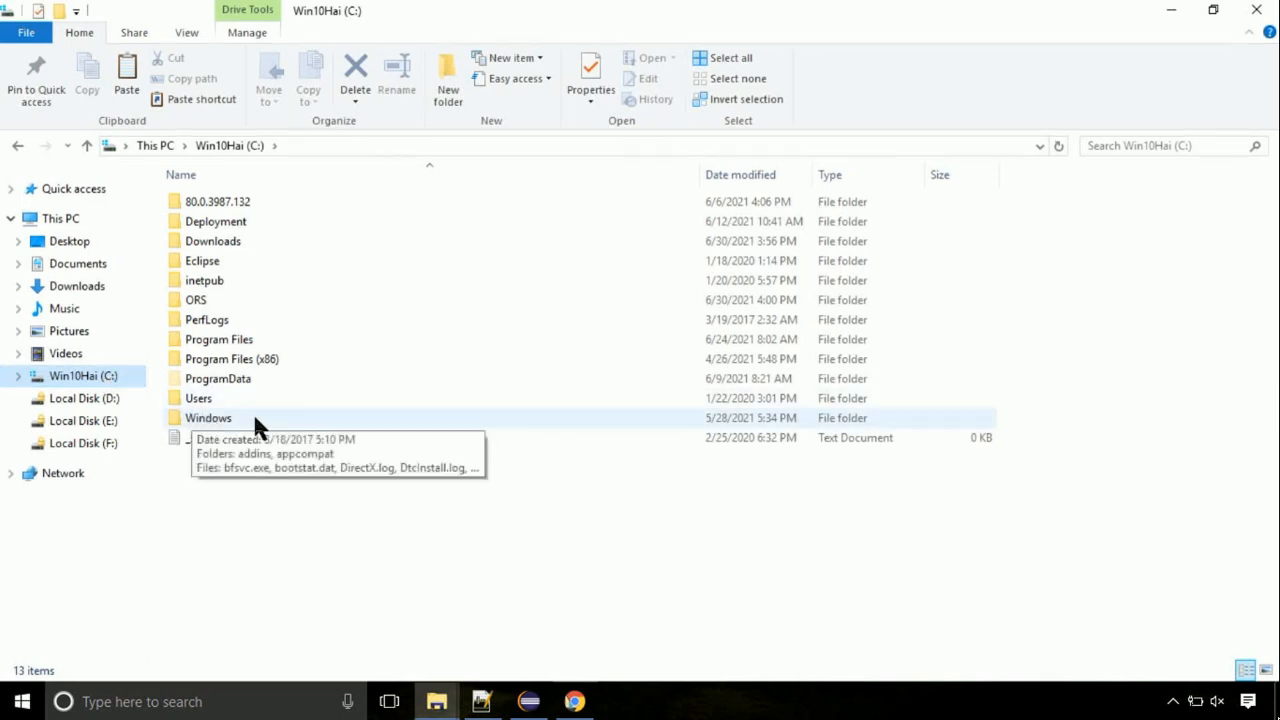
pyautogui.doubleClick(208, 417)
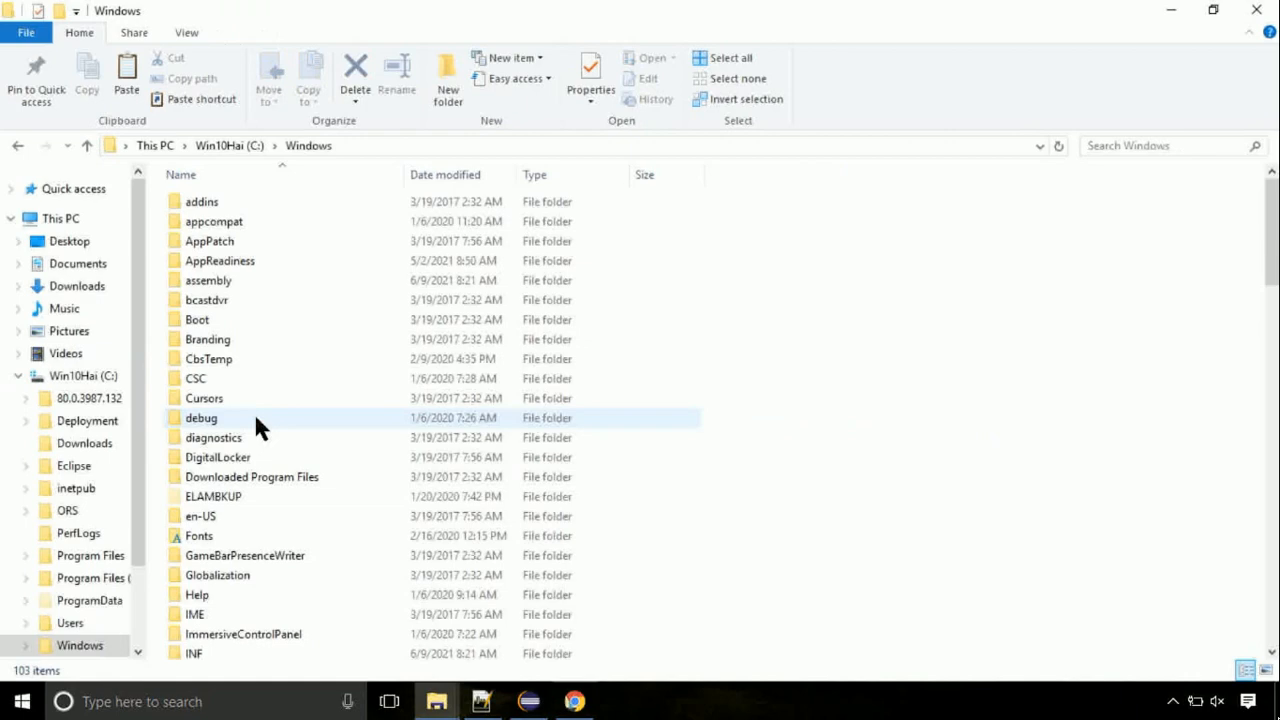
pyautogui.click(213, 275)
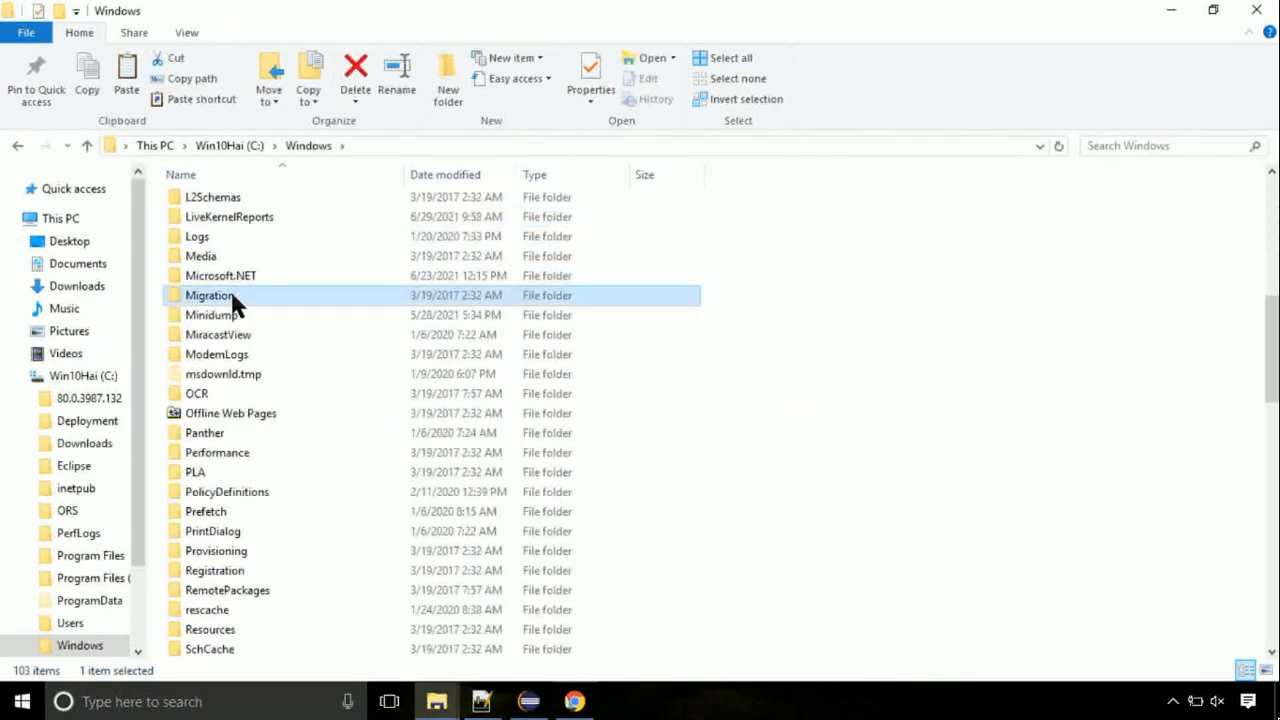
pyautogui.scroll(-3)
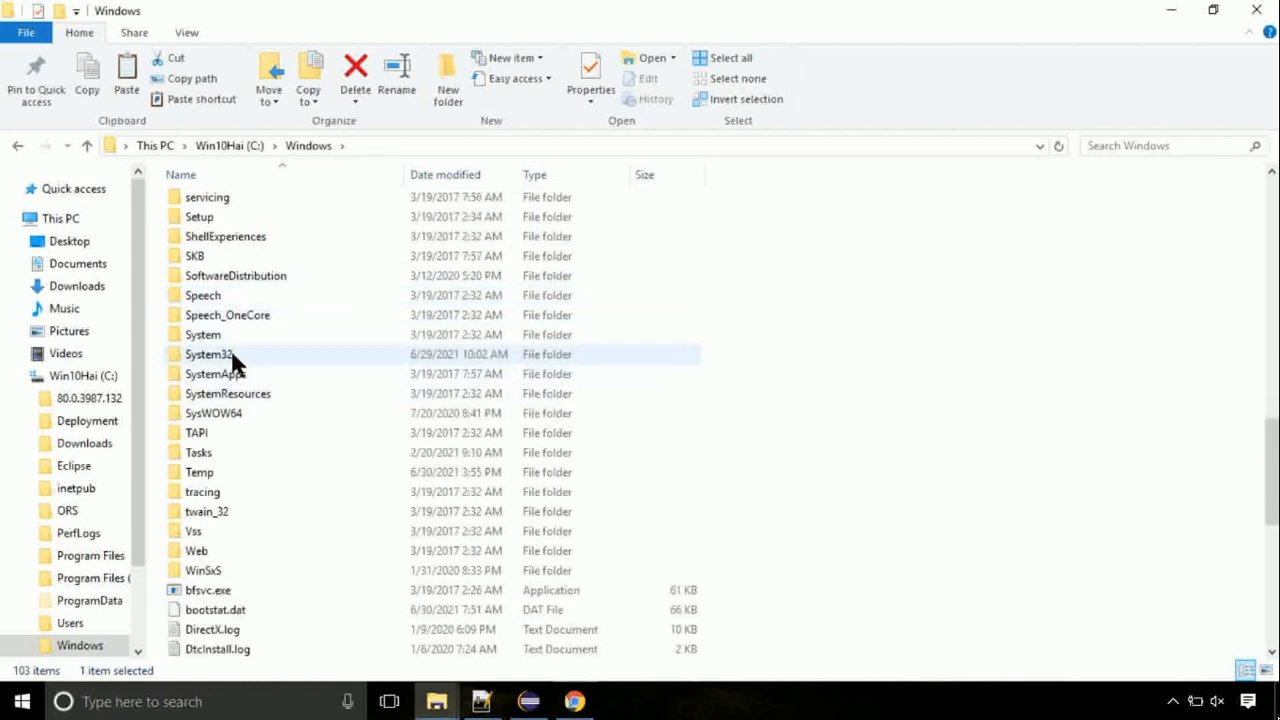
pyautogui.doubleClick(208, 354)
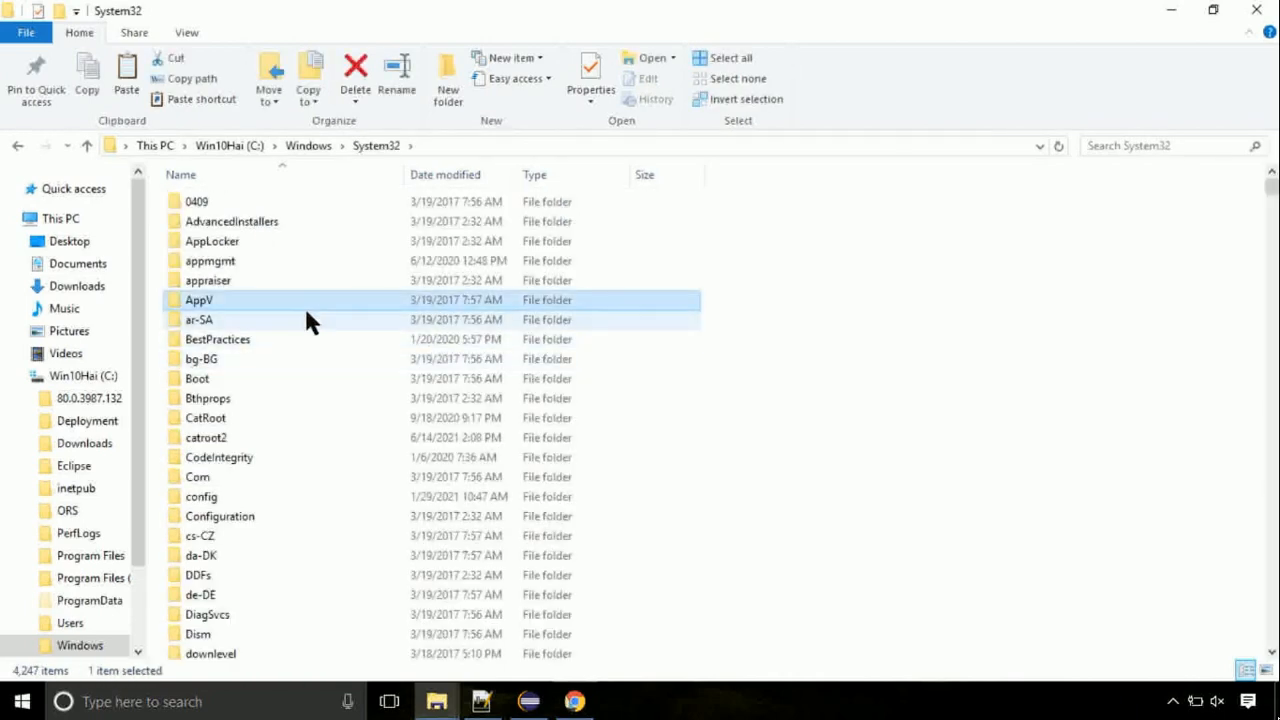
pyautogui.scroll(-3)
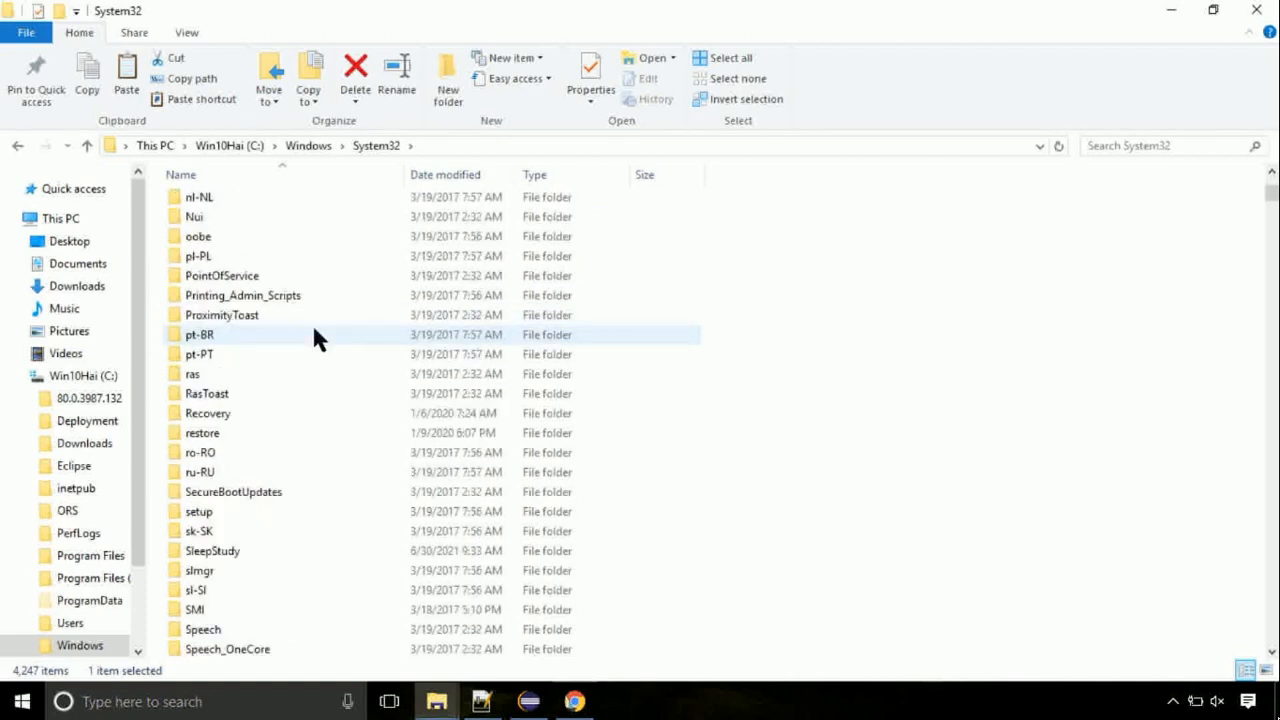
# Paste migres.dll into System32 and continue past the Access Denied prompt.
pyautogui.rightClick(978, 328)
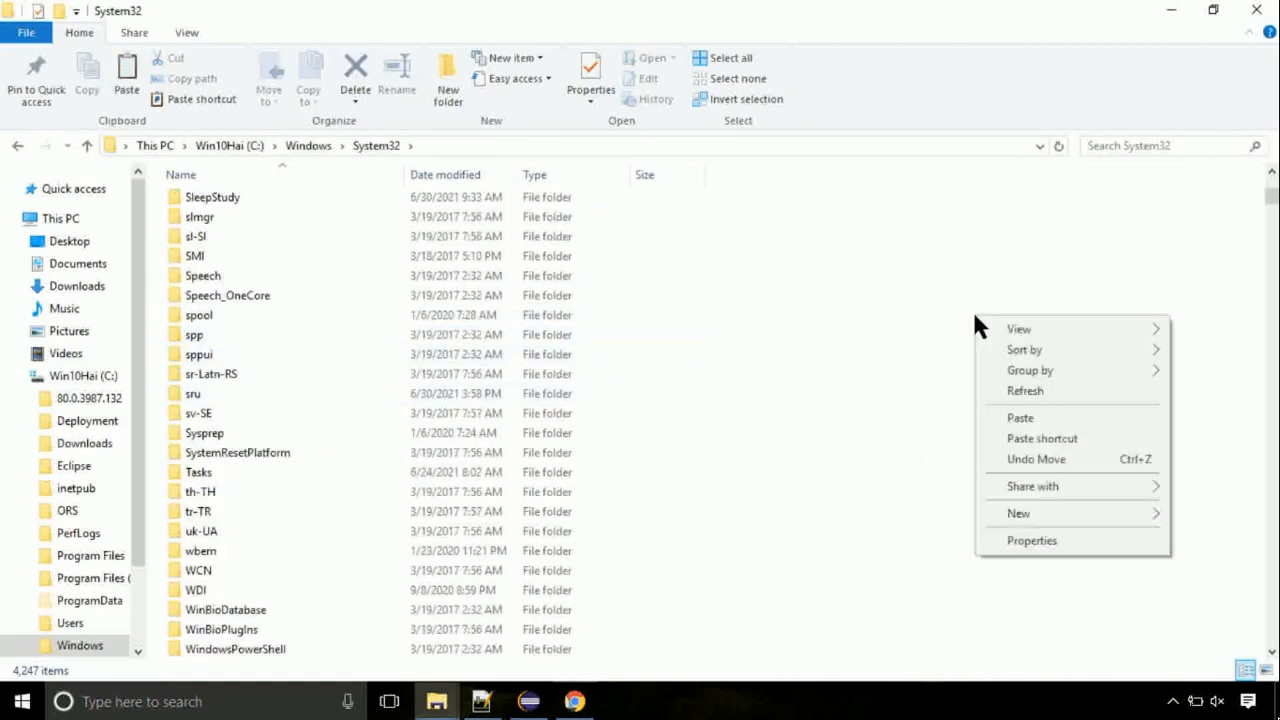
pyautogui.moveTo(1008, 424)
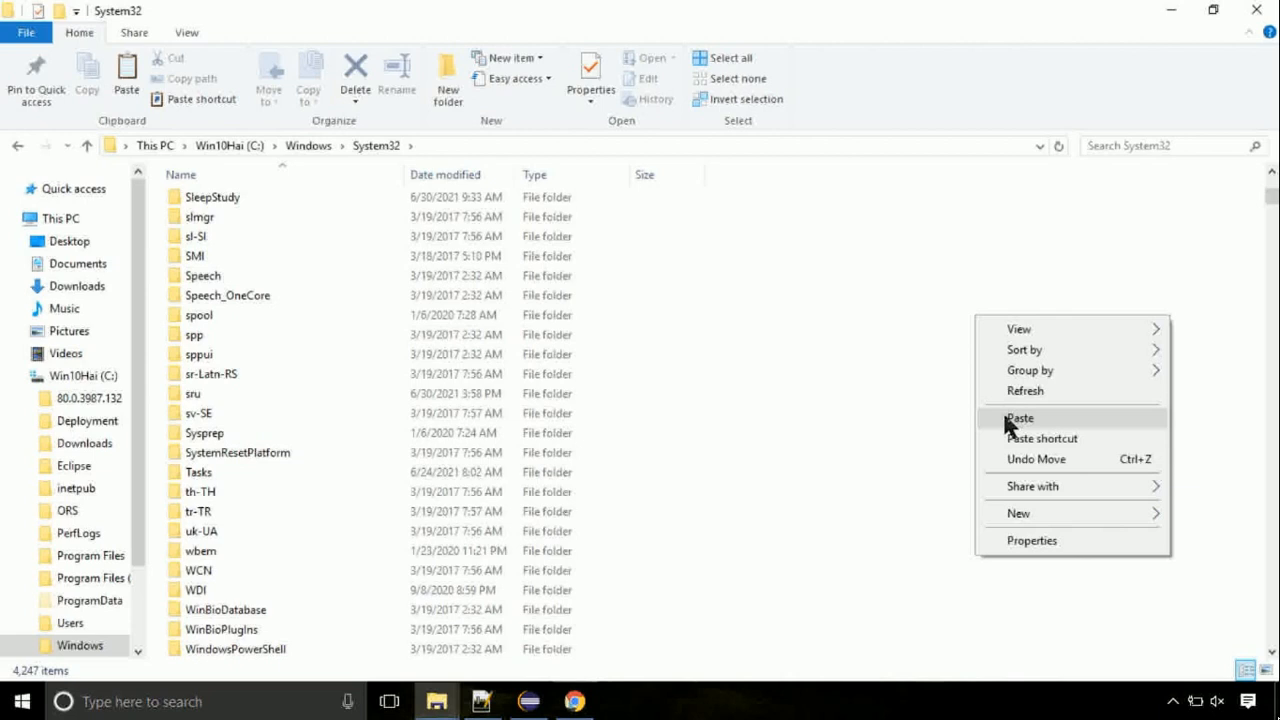
pyautogui.click(1020, 418)
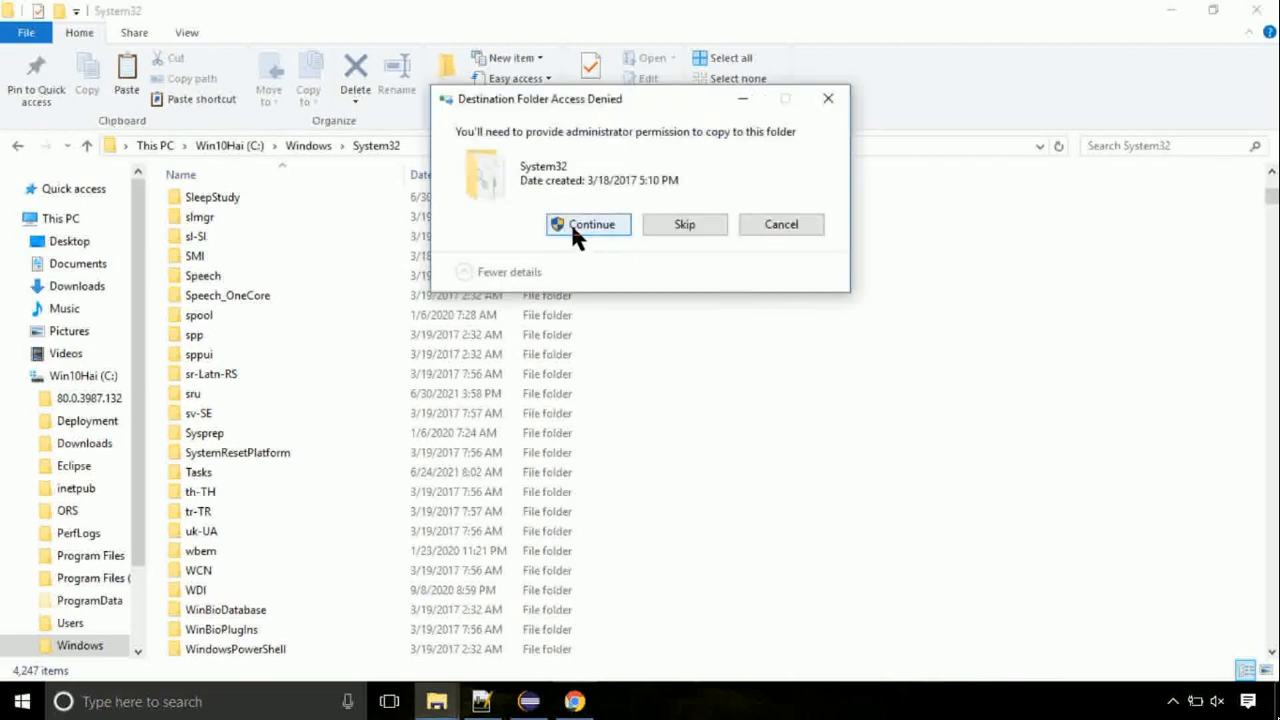
pyautogui.click(588, 223)
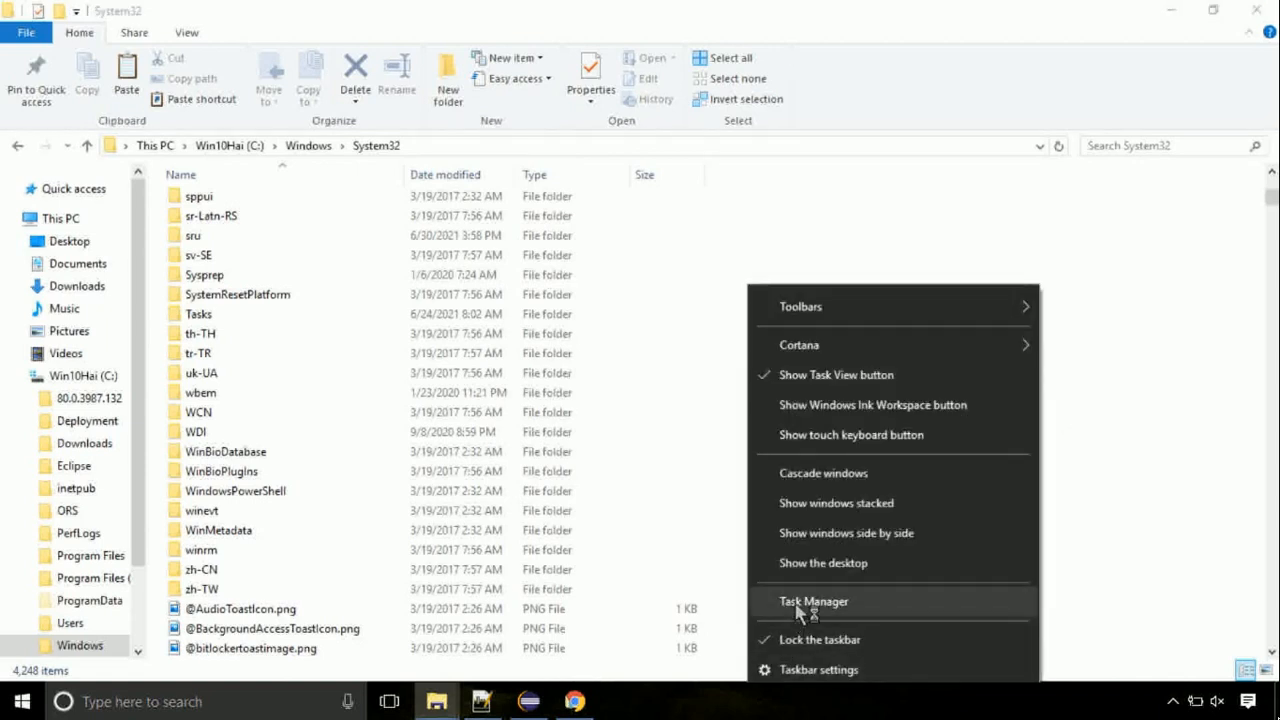
# Open Task Manager maximized and choose File > Run new task.
pyautogui.click(813, 601)
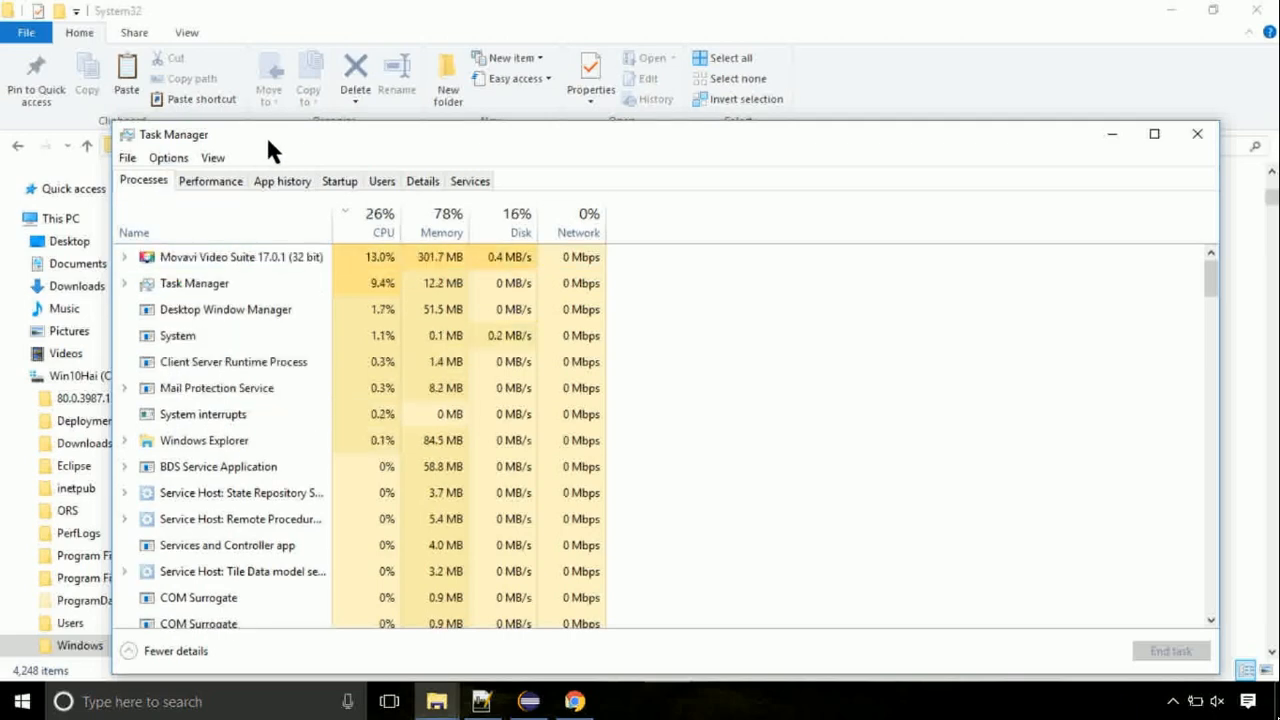
pyautogui.click(1154, 133)
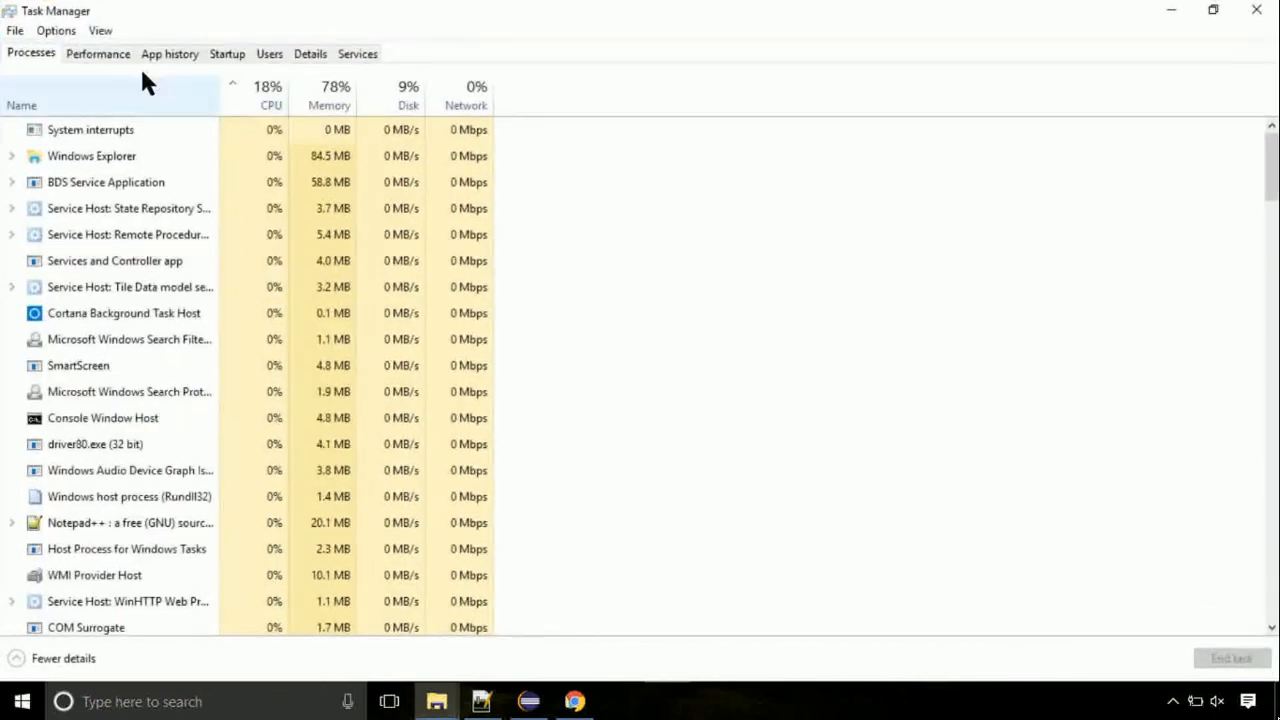
pyautogui.click(15, 30)
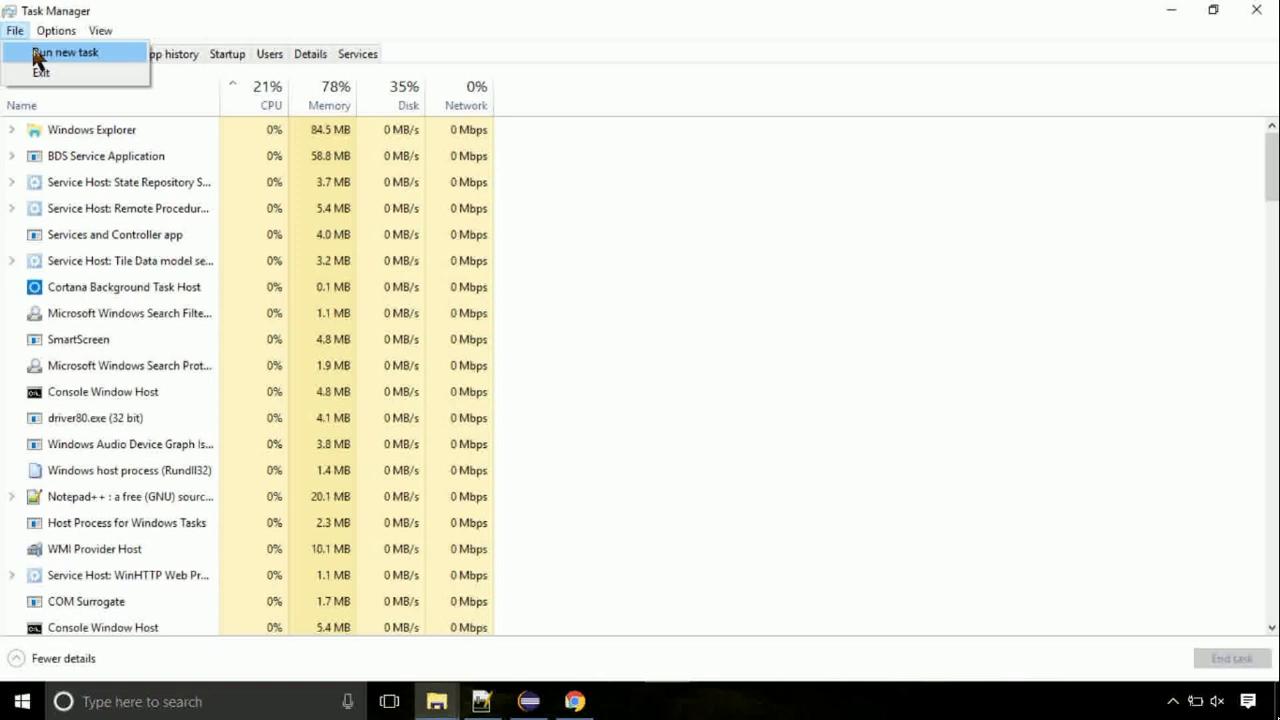
pyautogui.click(65, 52)
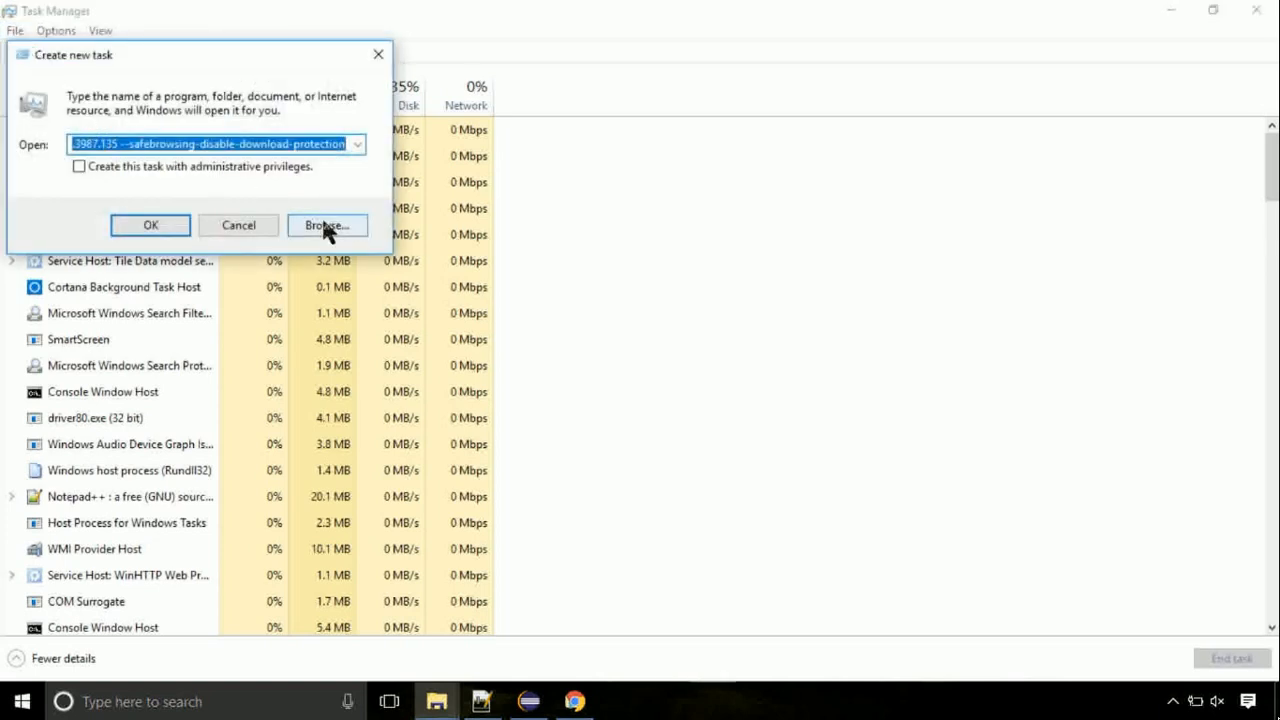
# Browse to cmd.exe in C:\Windows\System32 and run it with administrative privileges.
pyautogui.click(326, 224)
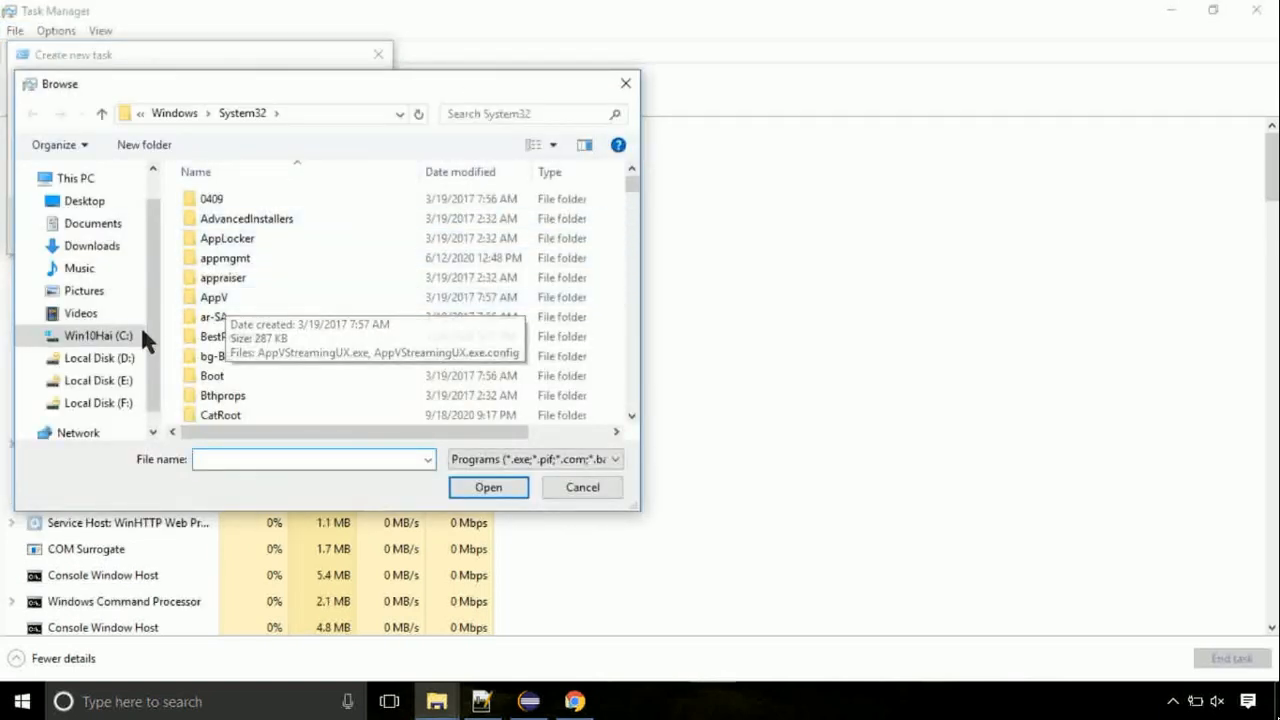
pyautogui.click(98, 335)
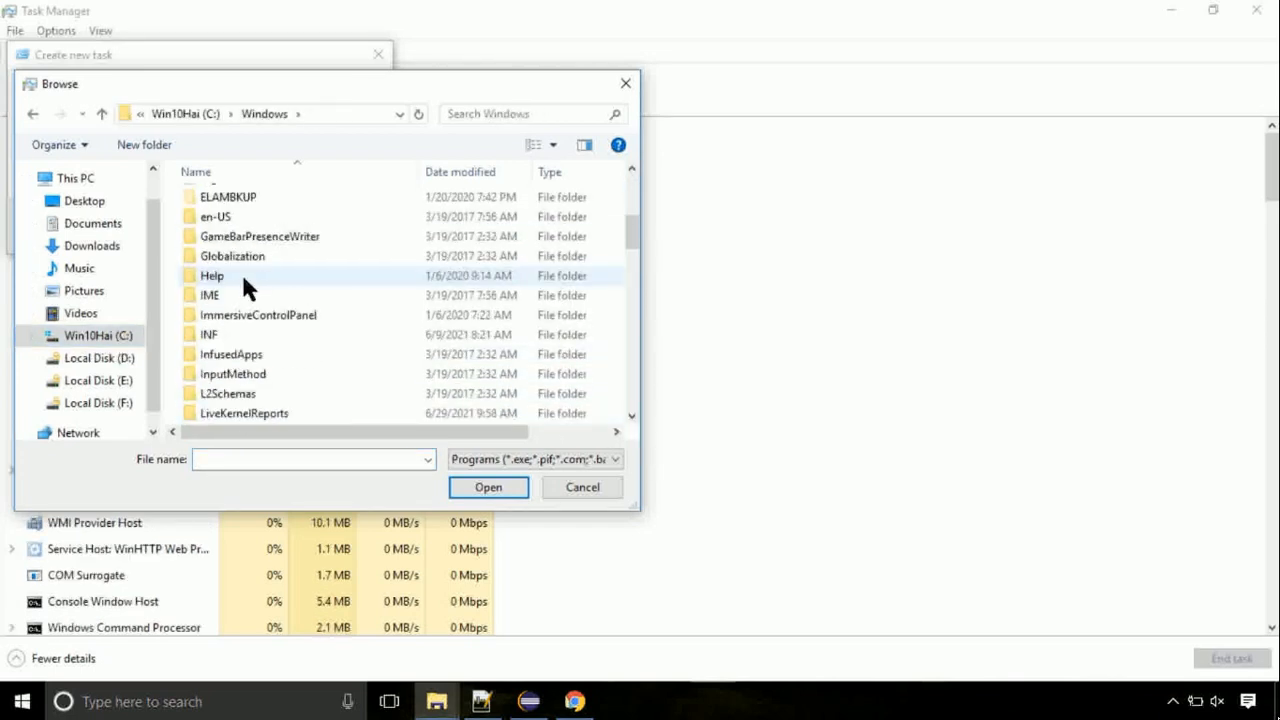
pyautogui.scroll(-3)
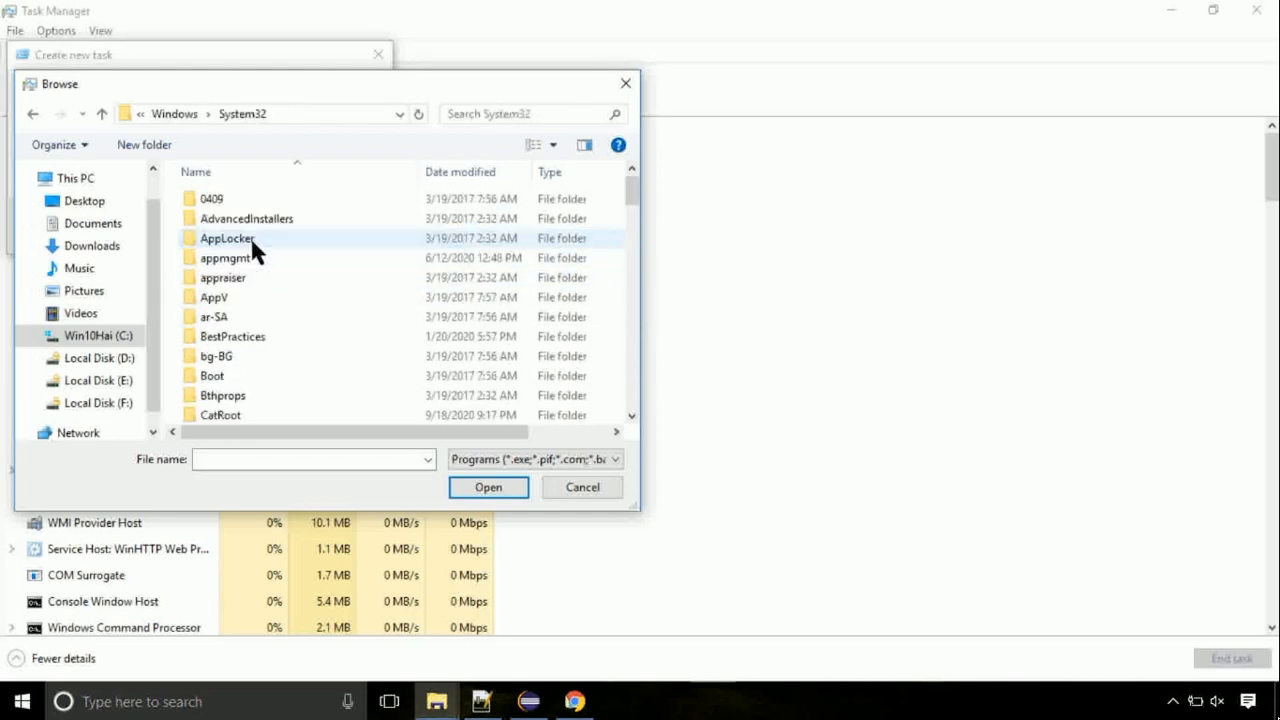
pyautogui.scroll(-3)
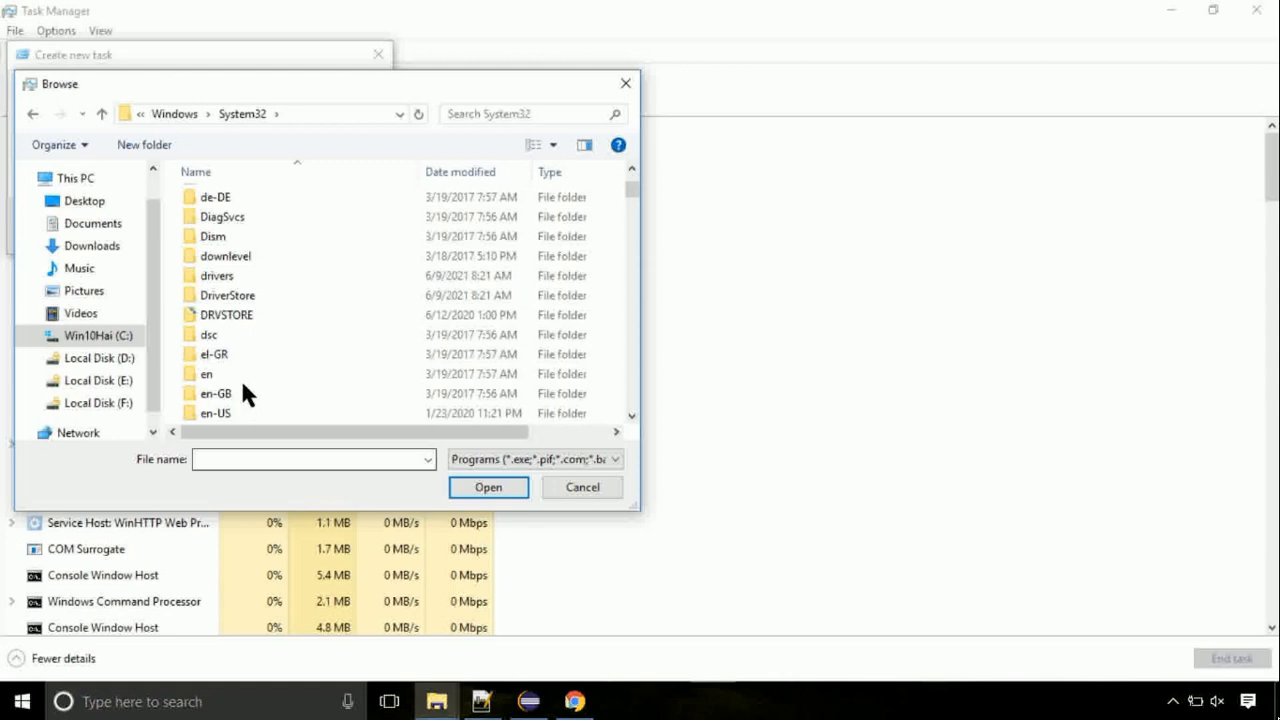
pyautogui.scroll(-3)
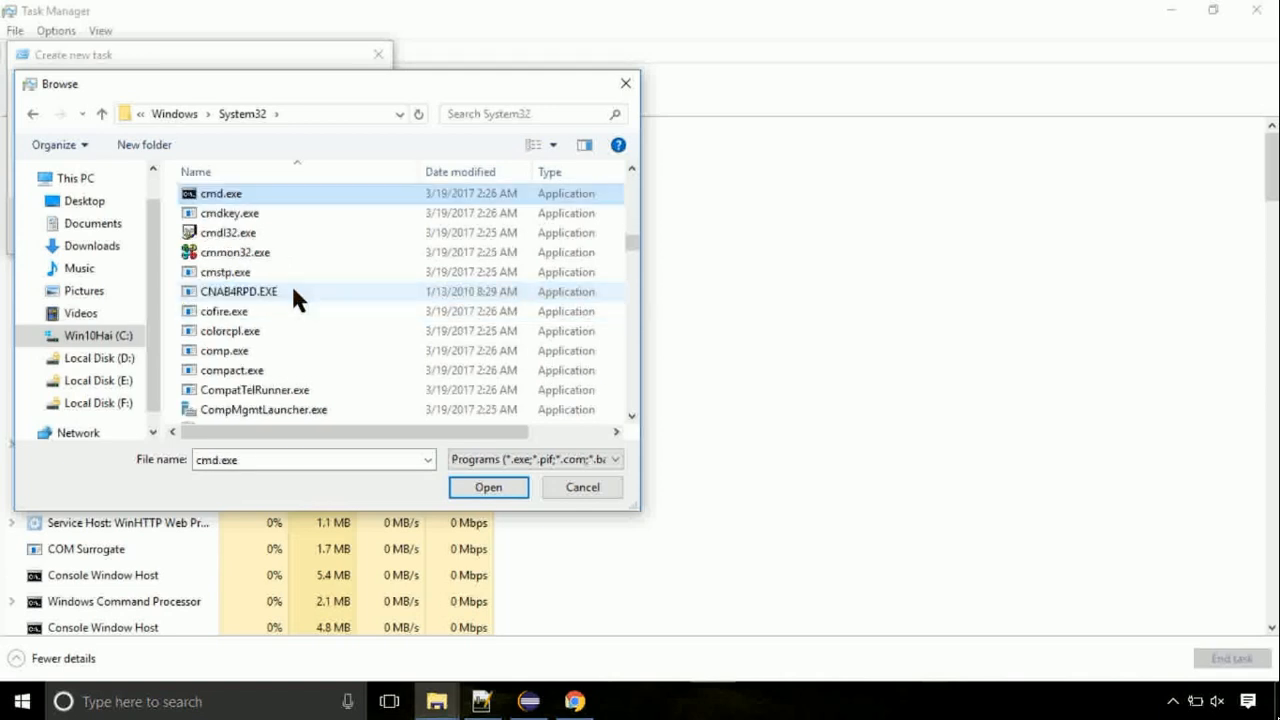
pyautogui.click(488, 487)
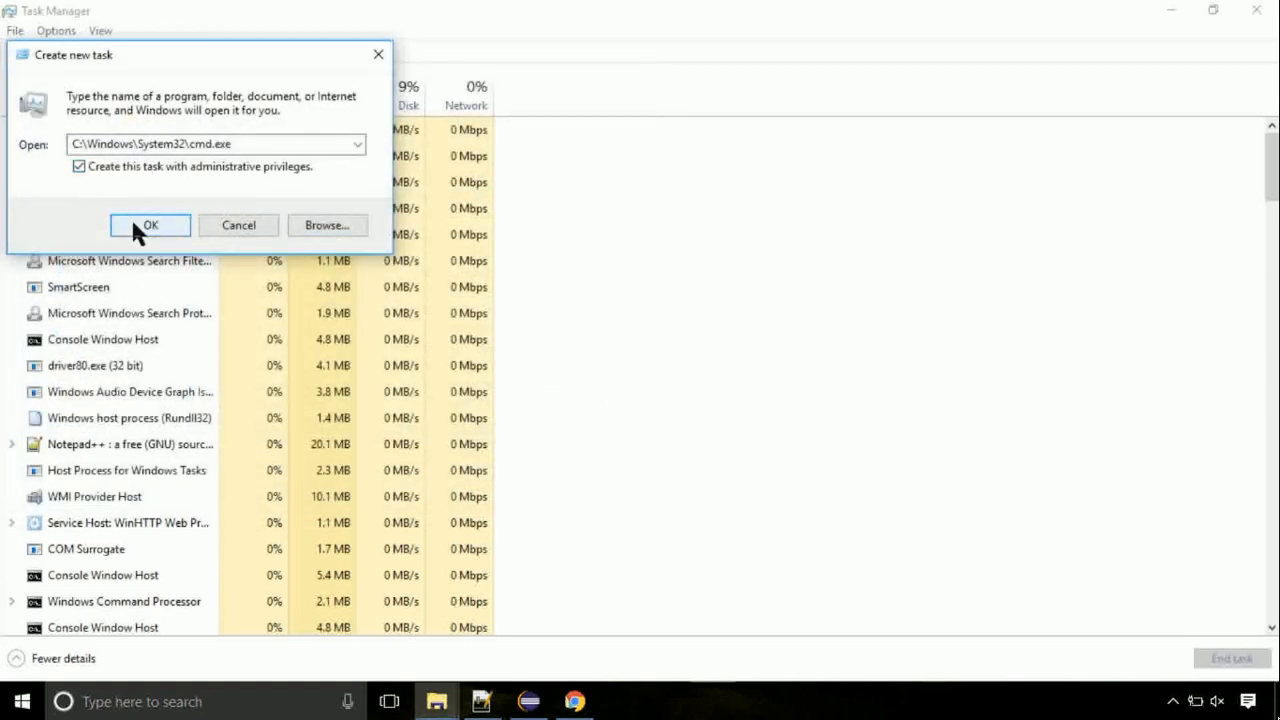
pyautogui.click(150, 224)
pyautogui.write('gpupdate')
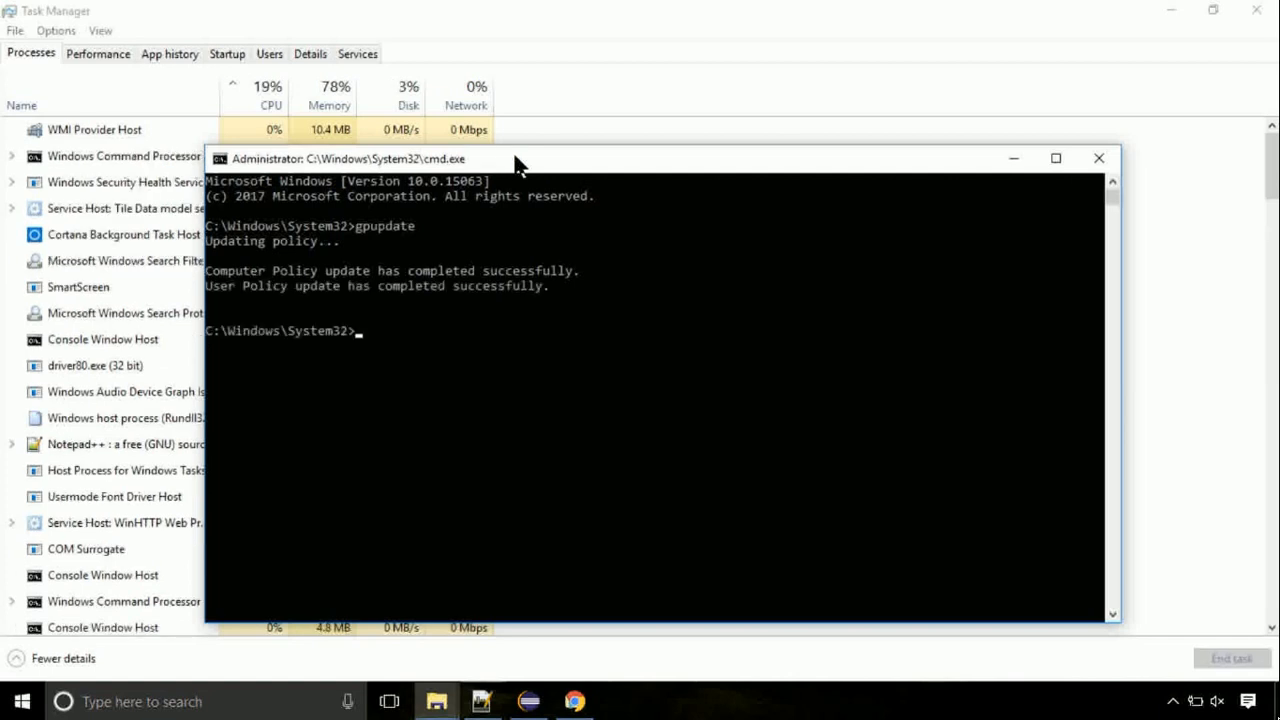
# Type 'chkdsk c:' at the administrator Command Prompt.
pyautogui.write('chkdsk')
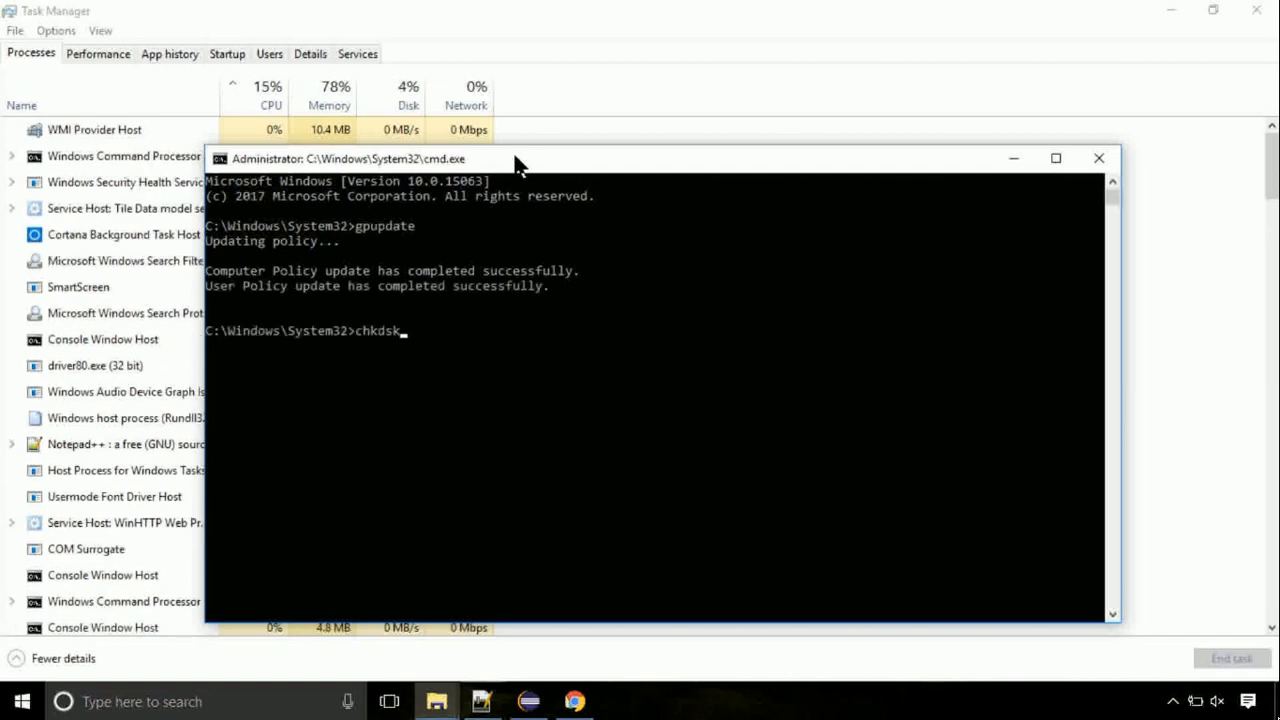
pyautogui.write('c:')
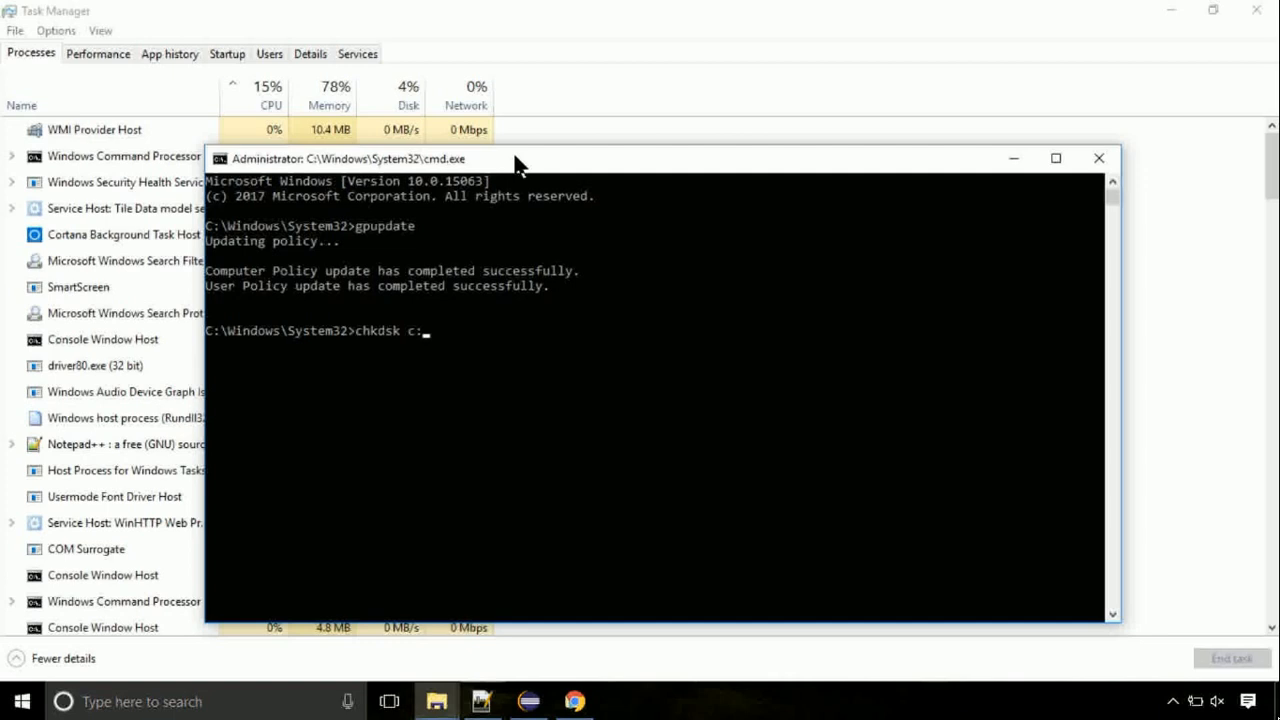